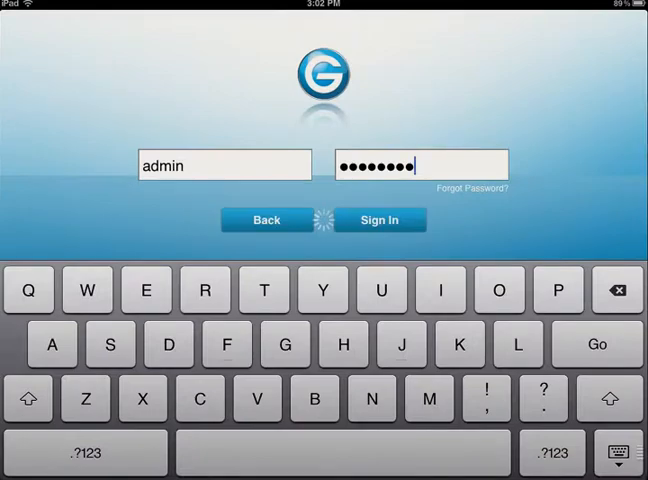
# Sign in as admin on the iPad, then reach the G-CONNECT web login page in Safari
pyautogui.click(380, 220)
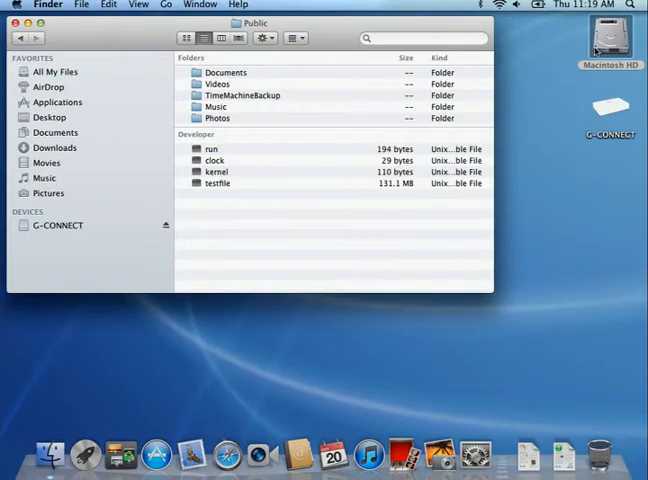
pyautogui.doubleClick(216, 116)
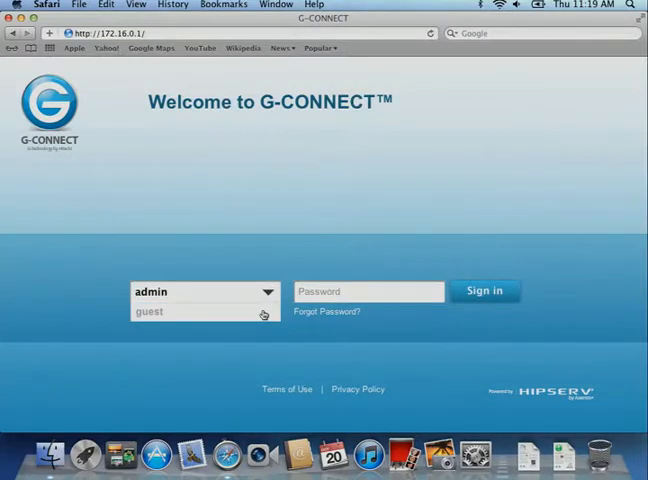
# Choose guest as the login user and fill in its password
pyautogui.click(150, 312)
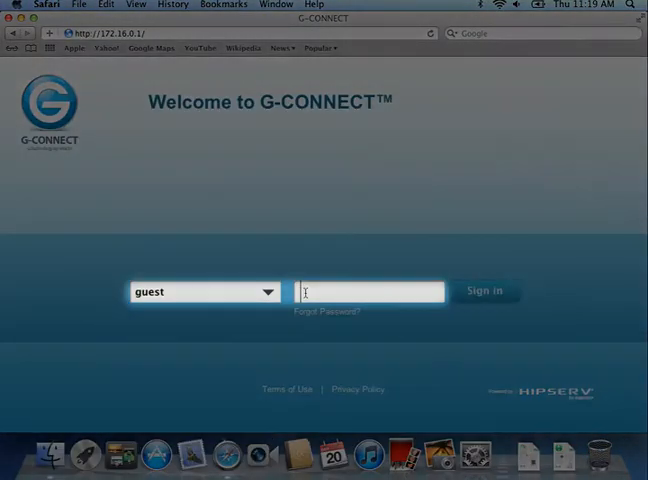
pyautogui.write('••••')
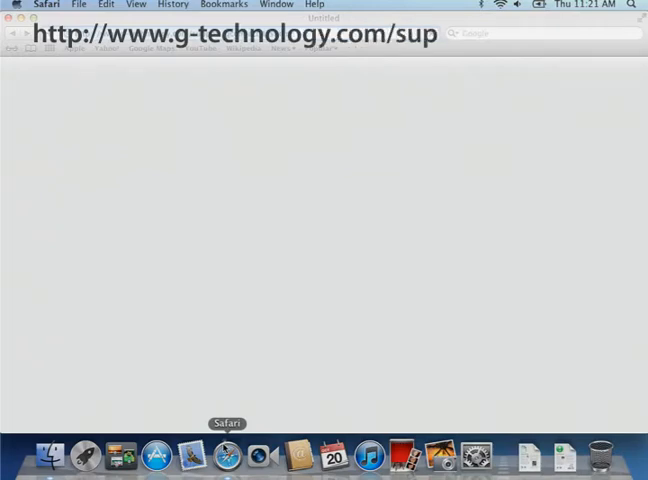
pyautogui.write('port/g-con')
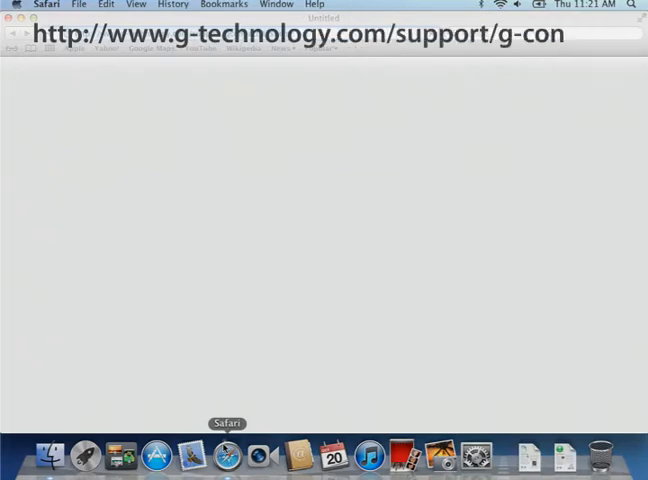